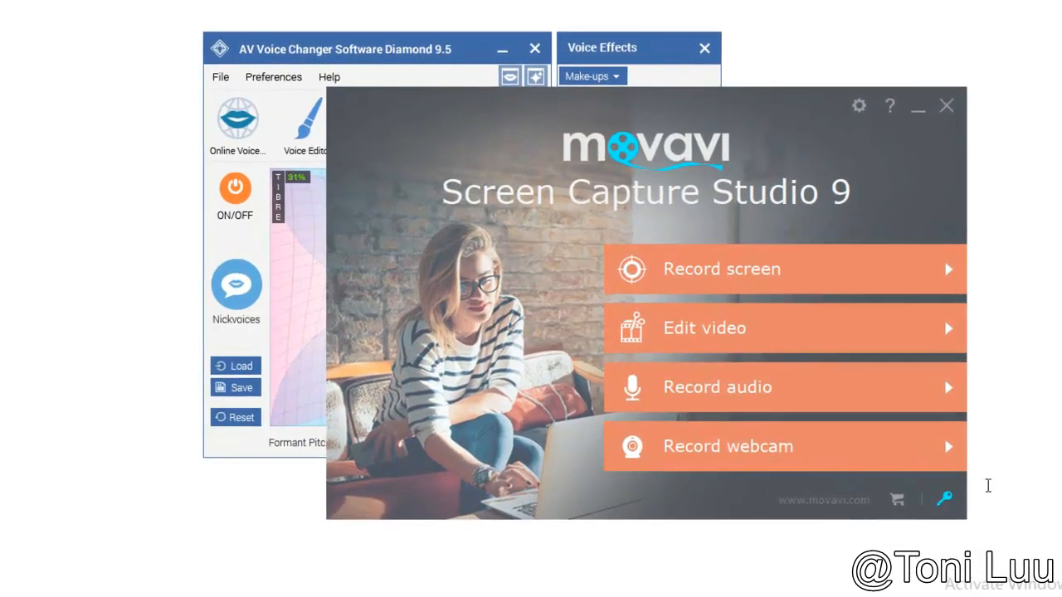
mouse_move(1000, 435)
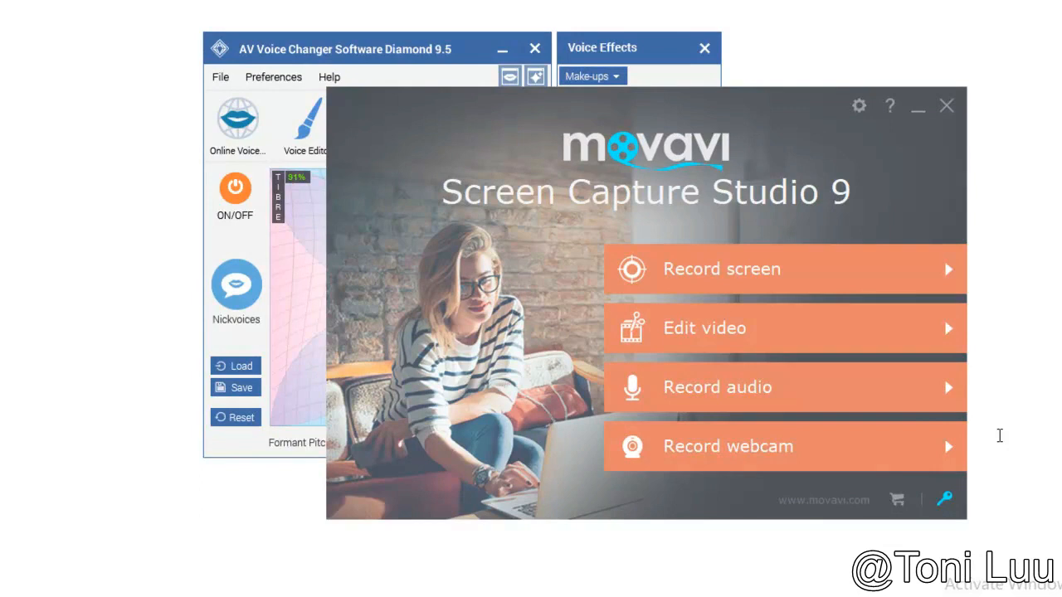
Turn Duplex off and morph the voice to timbre 76%, pitch 125%, formant pitch 187%.
left_click(438, 62)
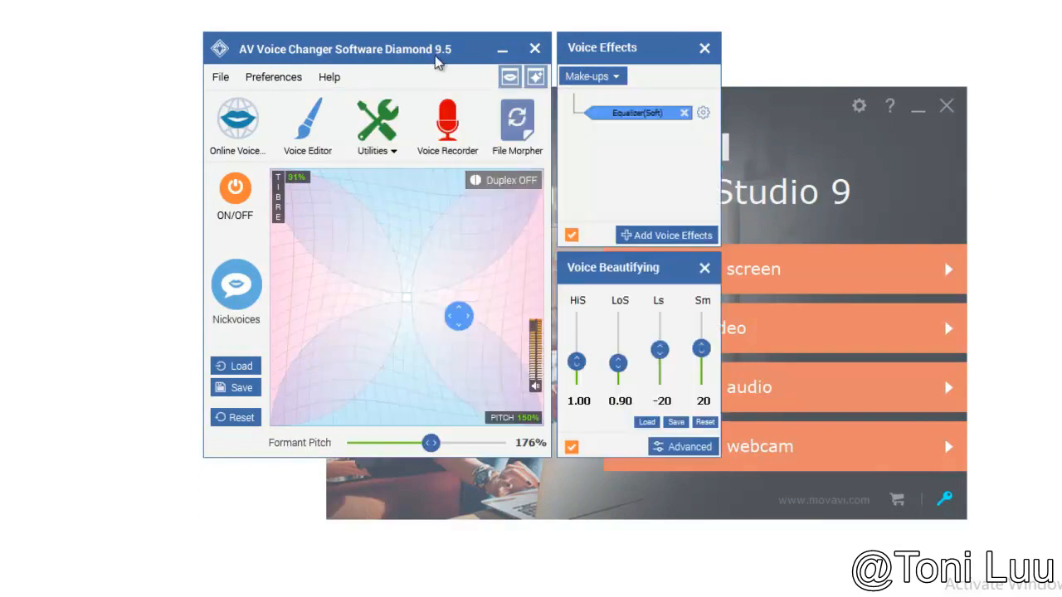
mouse_move(516, 197)
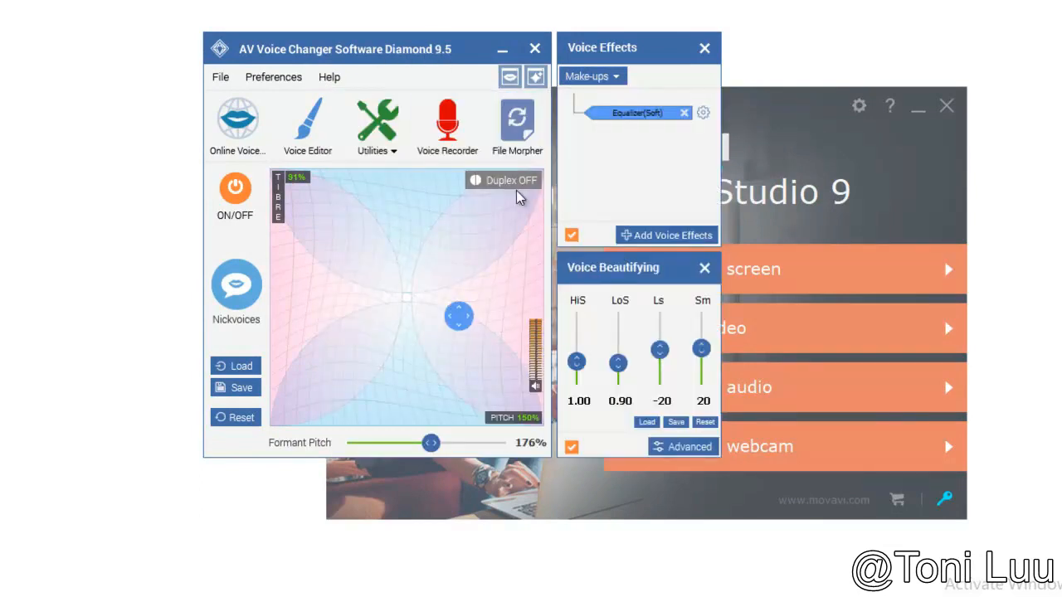
mouse_move(506, 183)
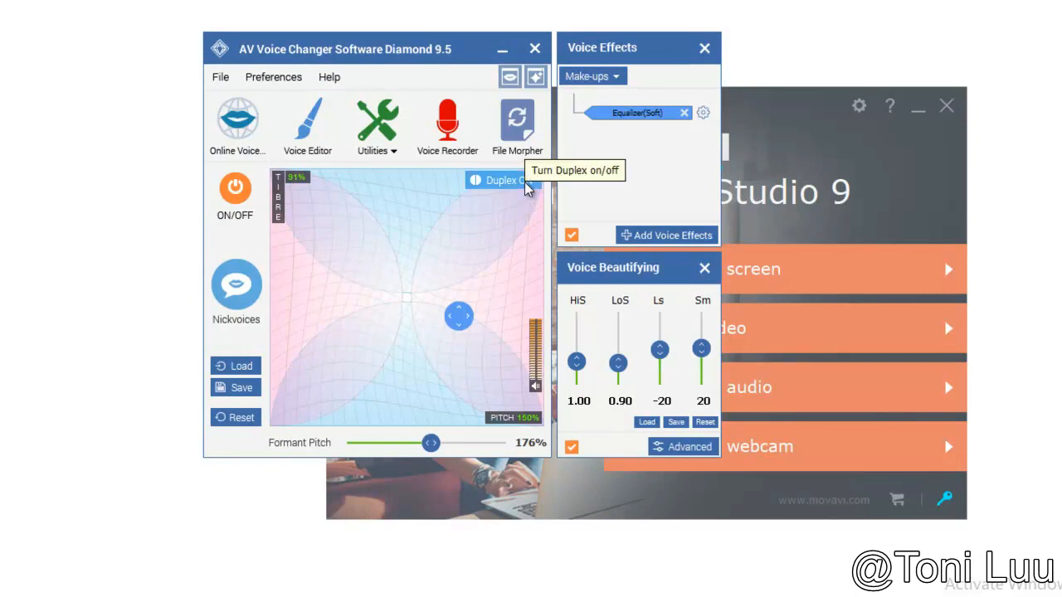
mouse_move(510, 184)
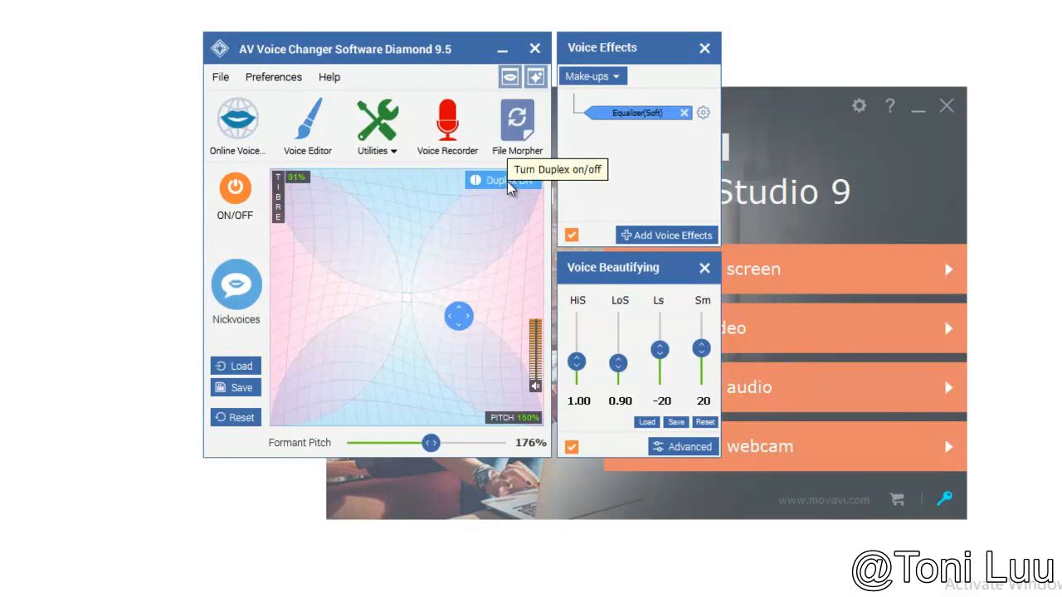
left_click(502, 180)
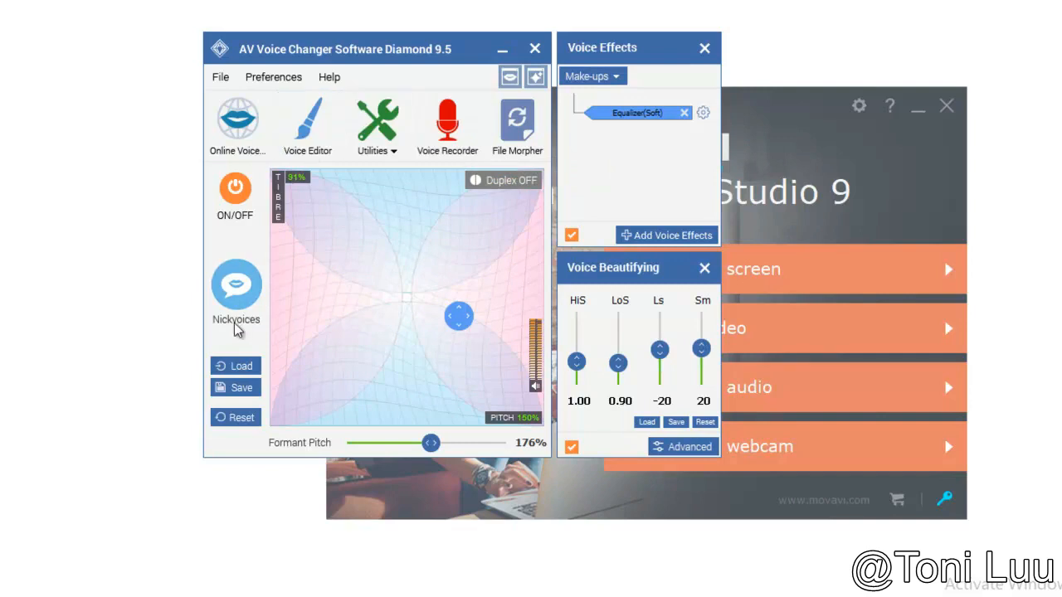
left_click(235, 286)
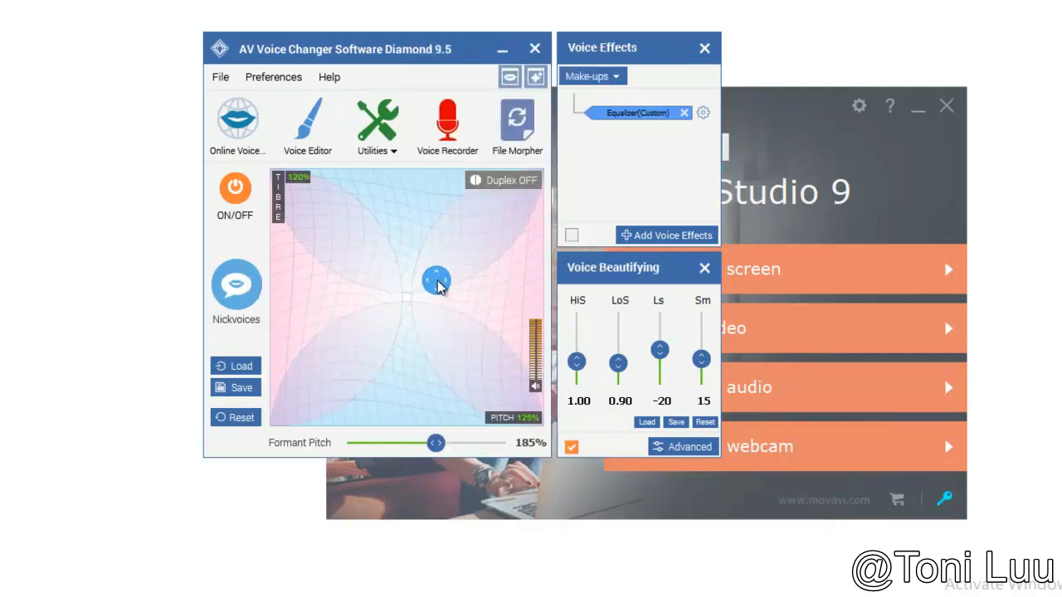
left_click_drag(435, 280, 432, 345)
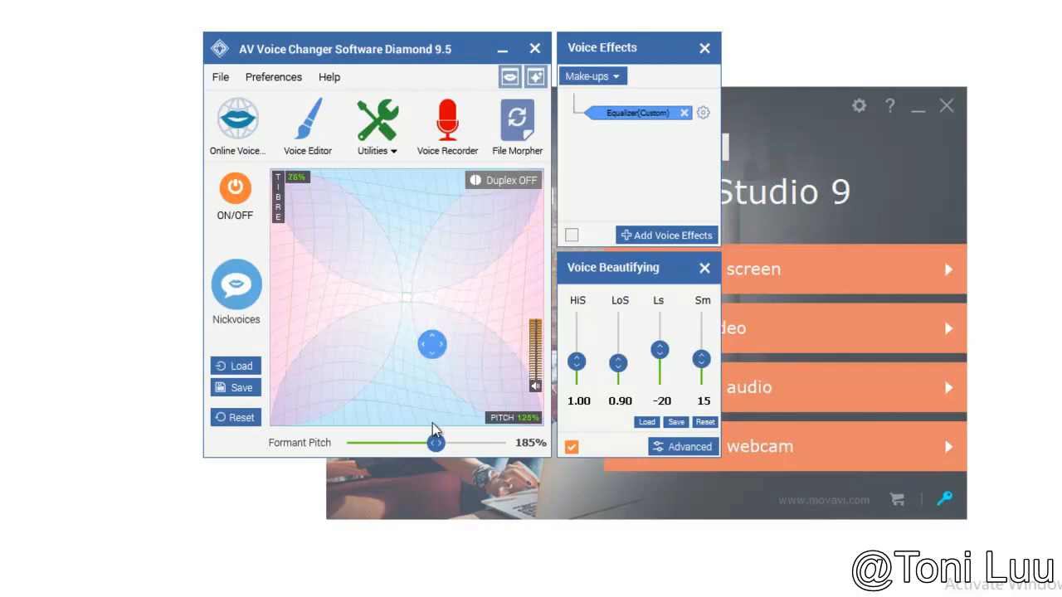
left_click(683, 446)
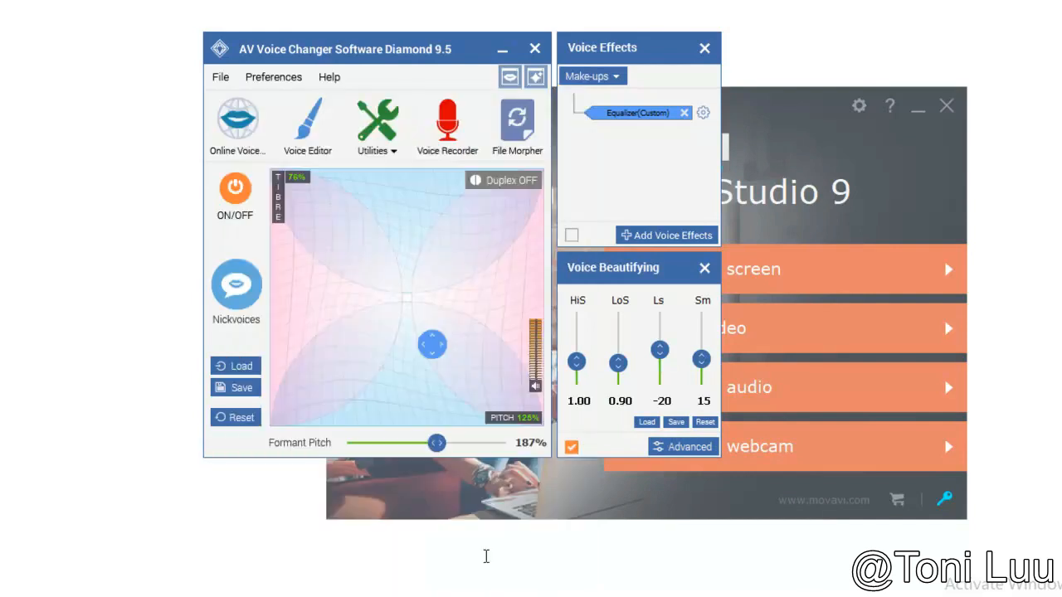
Check equalizer settings, then retune to 85% timbre, 142% pitch, 180% formant, Ls 50, Sm 23.
left_click(703, 112)
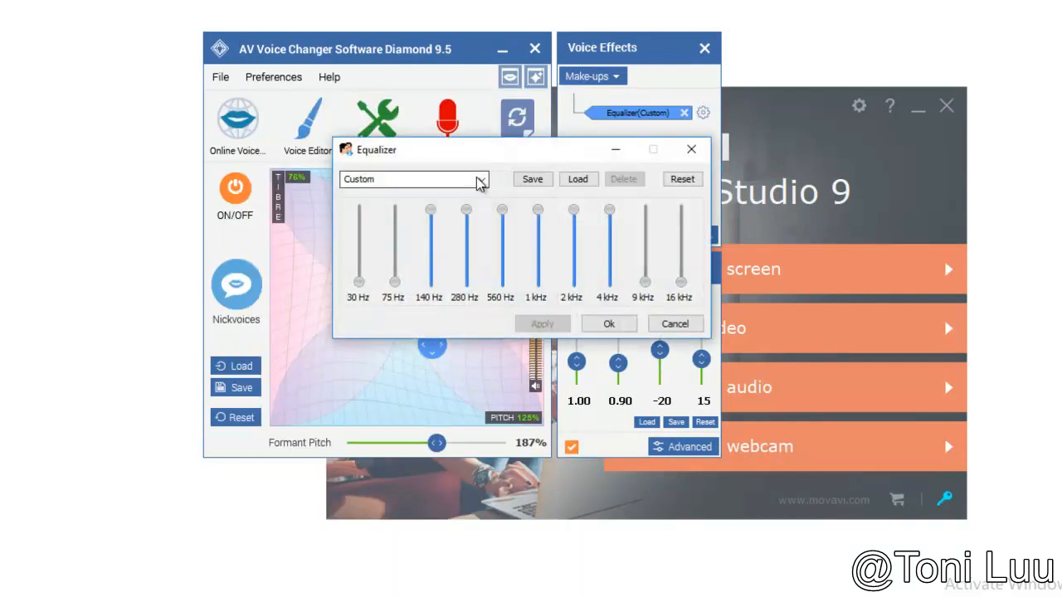
left_click(481, 179)
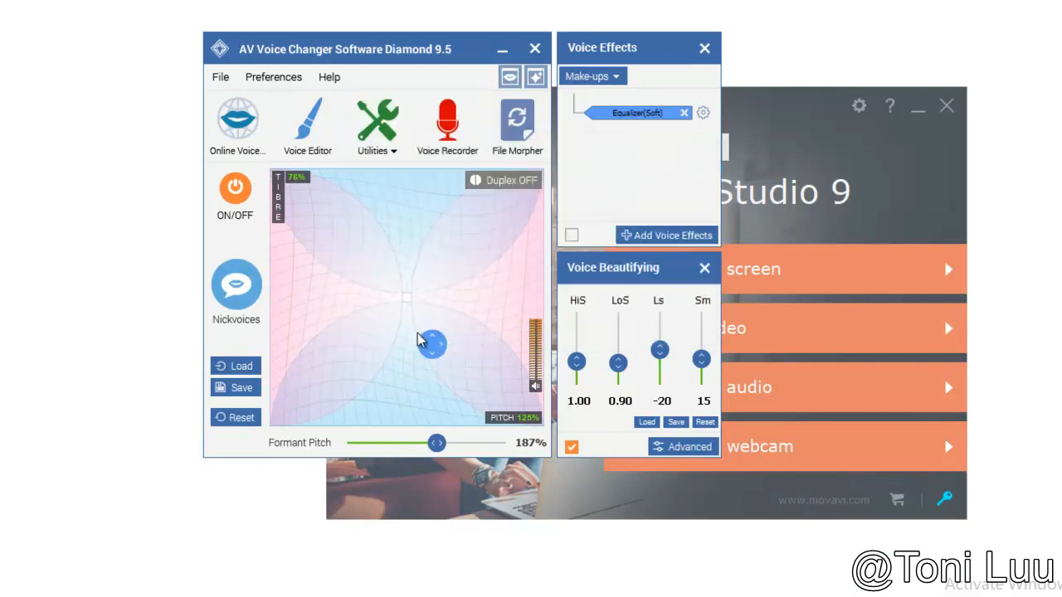
left_click(235, 286)
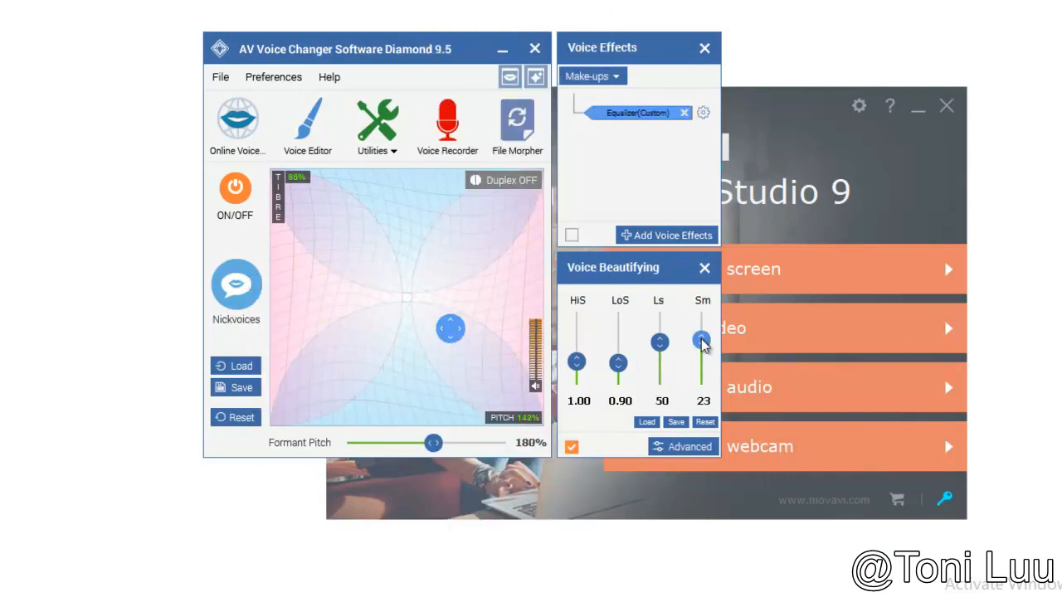
left_click(682, 447)
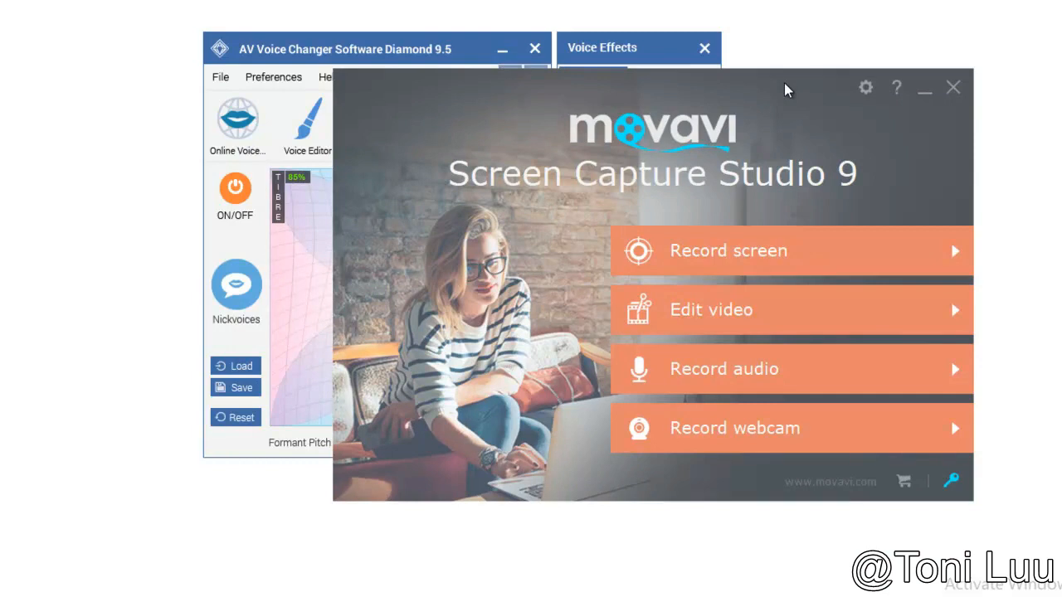
mouse_move(768, 115)
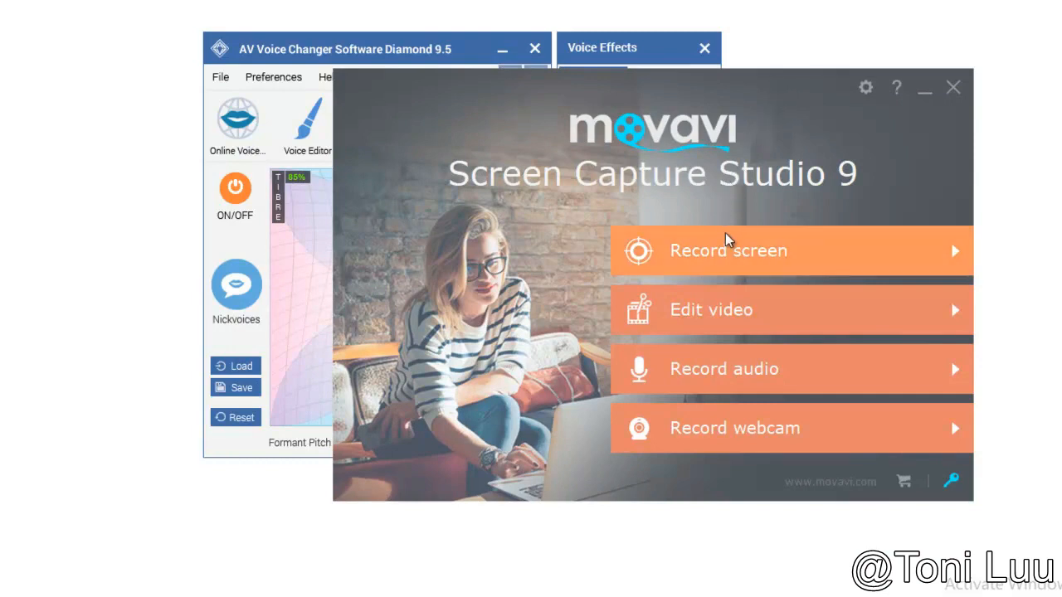
mouse_move(744, 255)
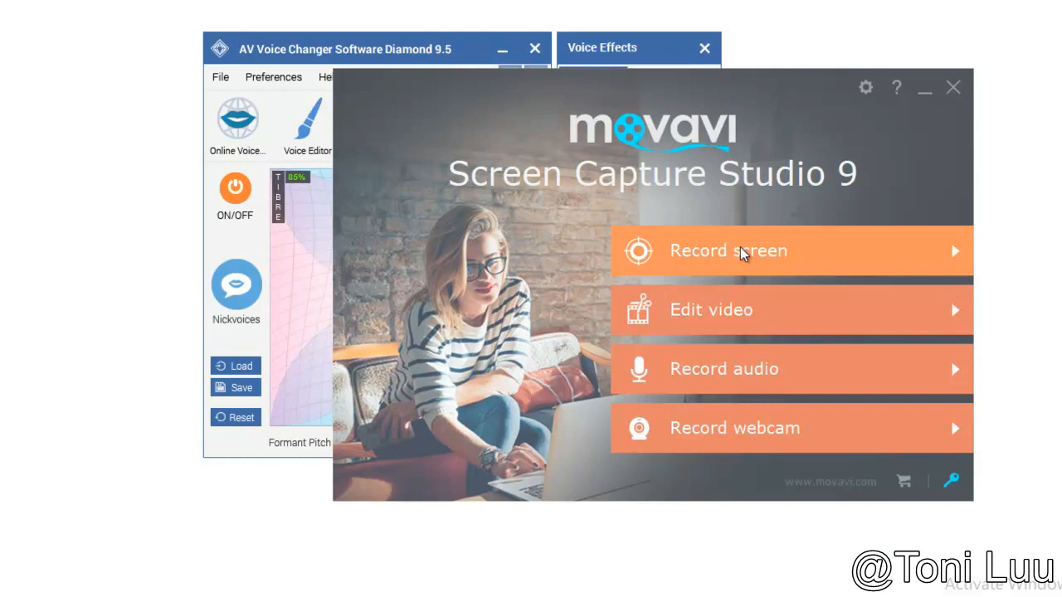
Launch Movavi's Record screen tool from the start screen.
left_click(729, 249)
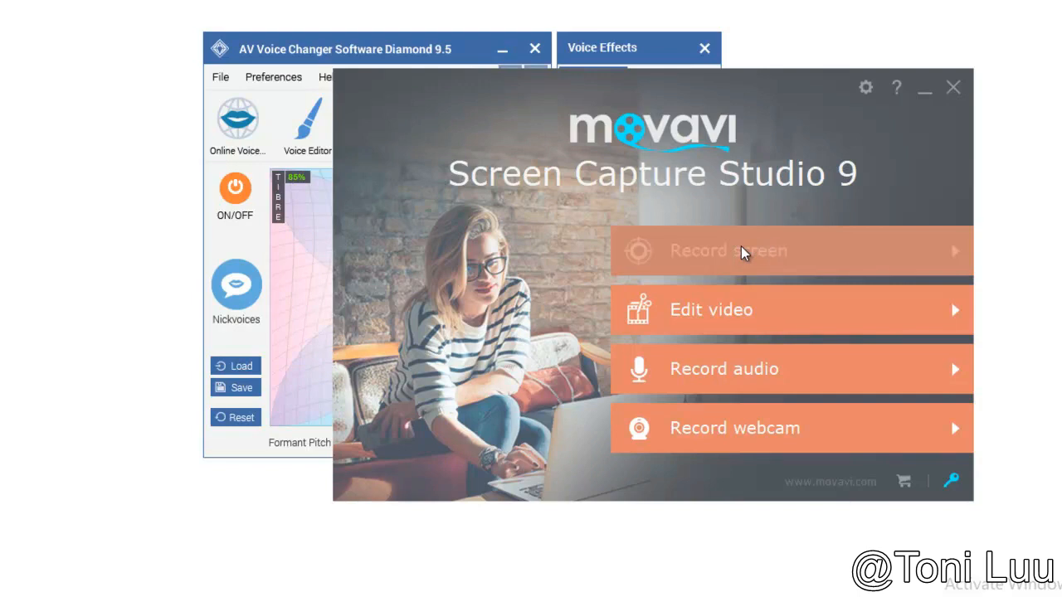
left_click(729, 250)
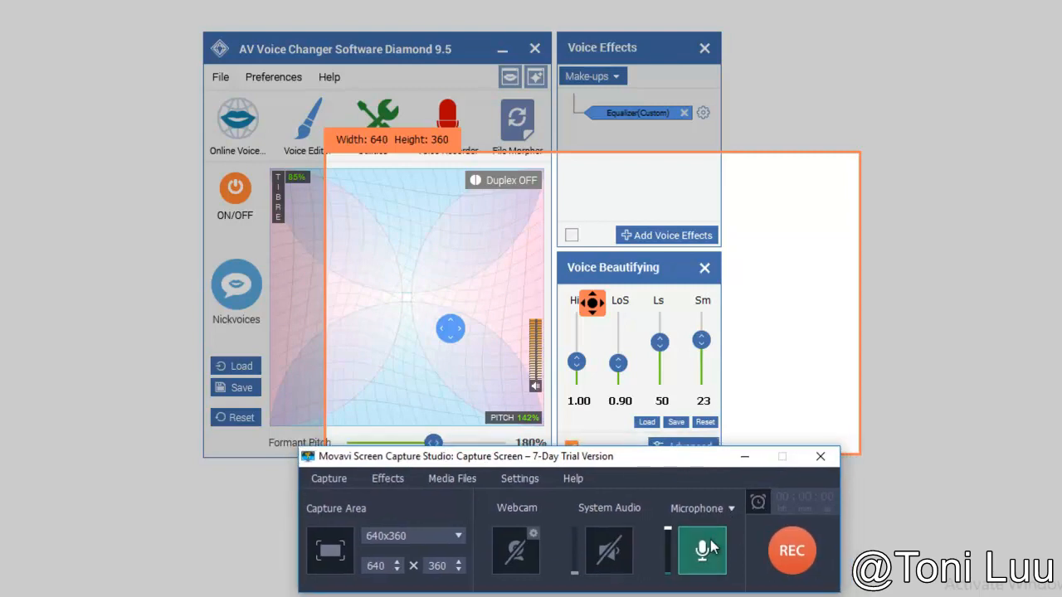
Set screen capture microphone to Avsoft Virtual Audio Device and return to the launcher.
left_click(729, 508)
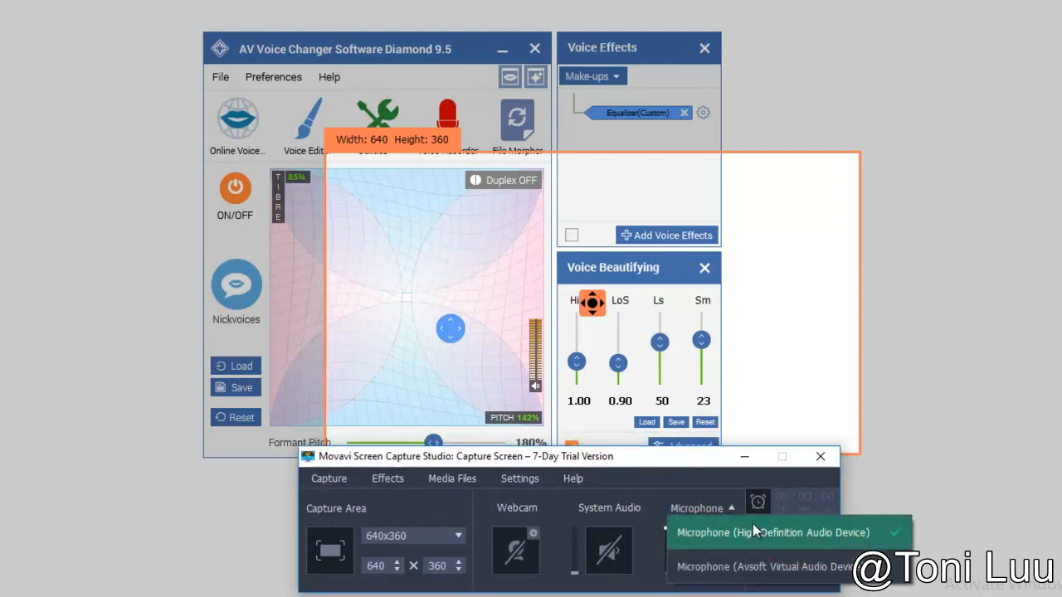
mouse_move(763, 567)
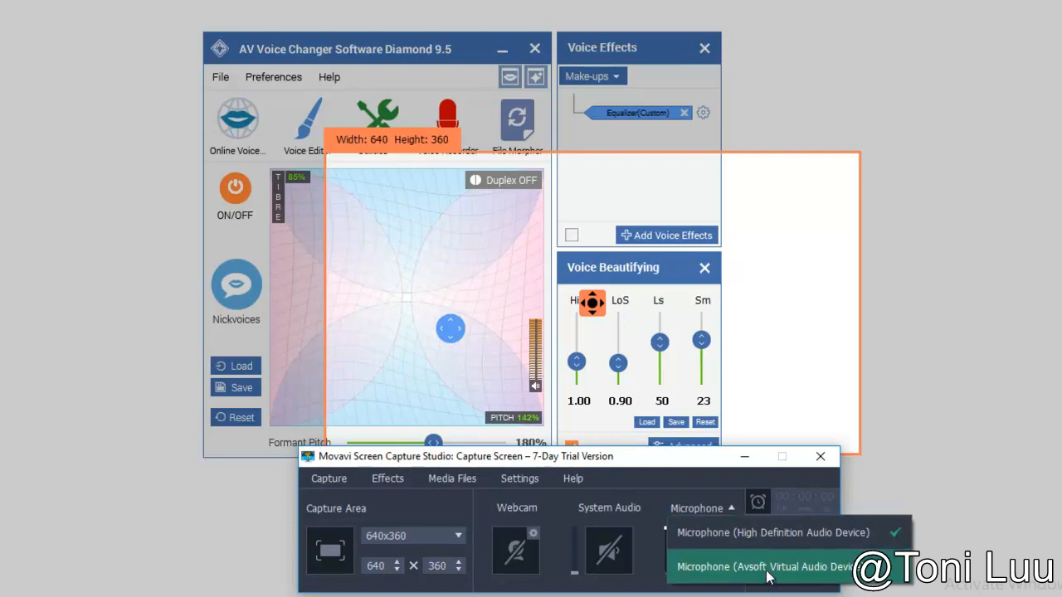
left_click(762, 566)
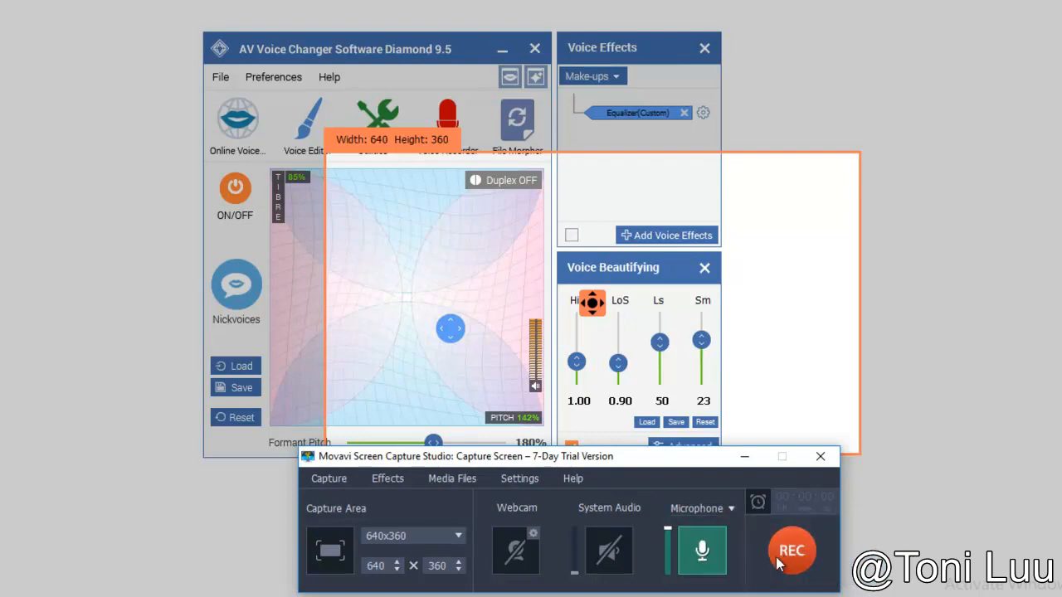
mouse_move(792, 550)
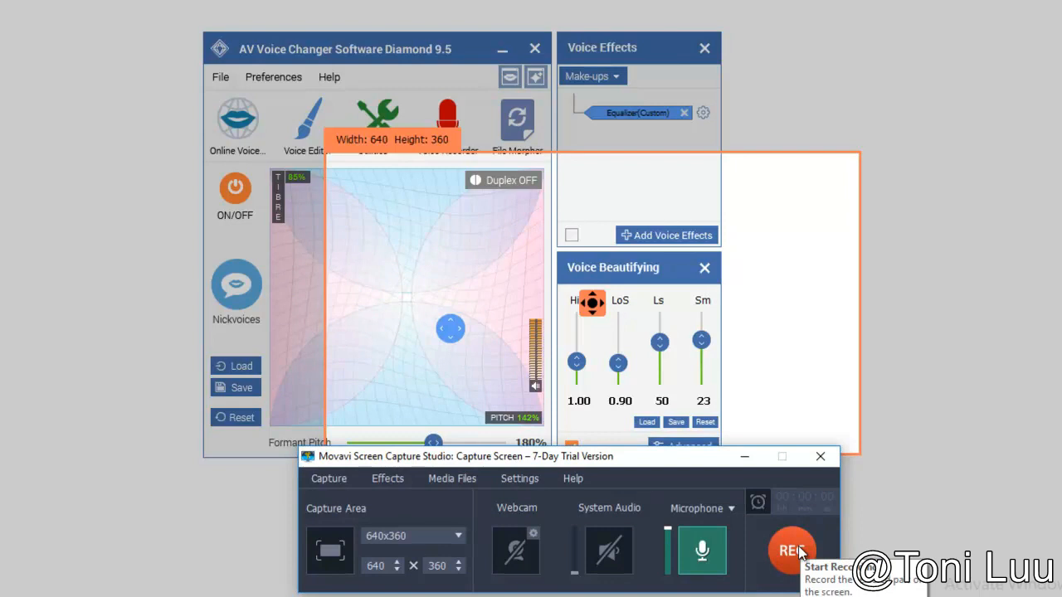
mouse_move(817, 502)
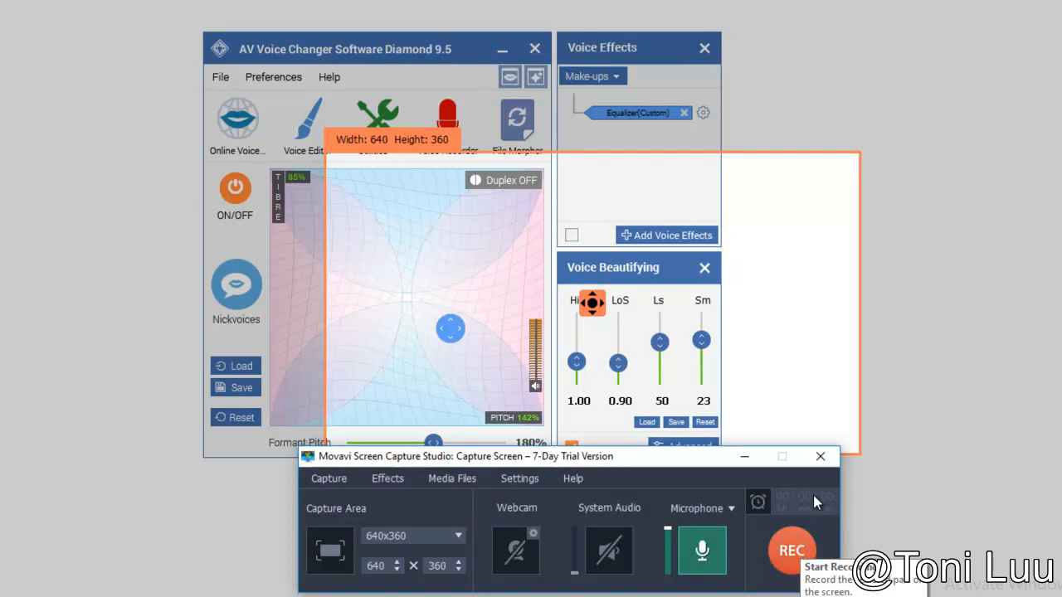
left_click(820, 456)
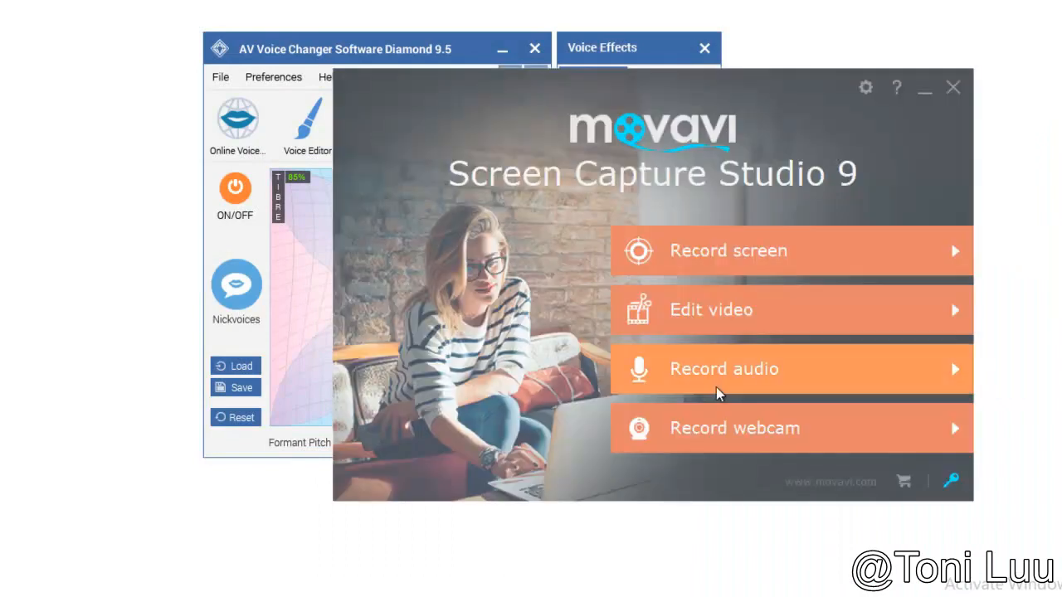
mouse_move(737, 318)
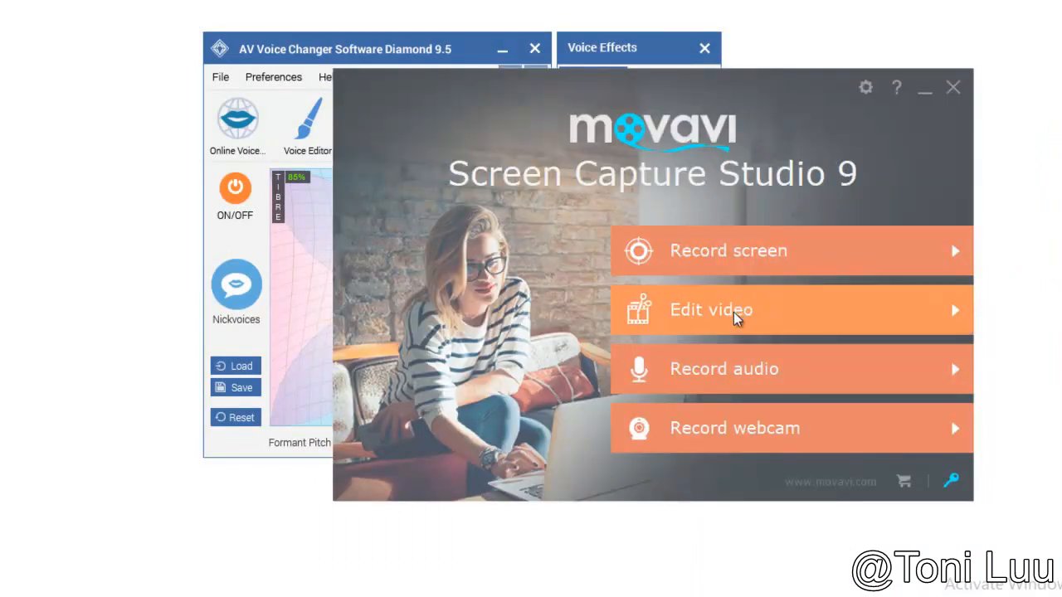
Launch Edit video from the Movavi start screen.
left_click(710, 310)
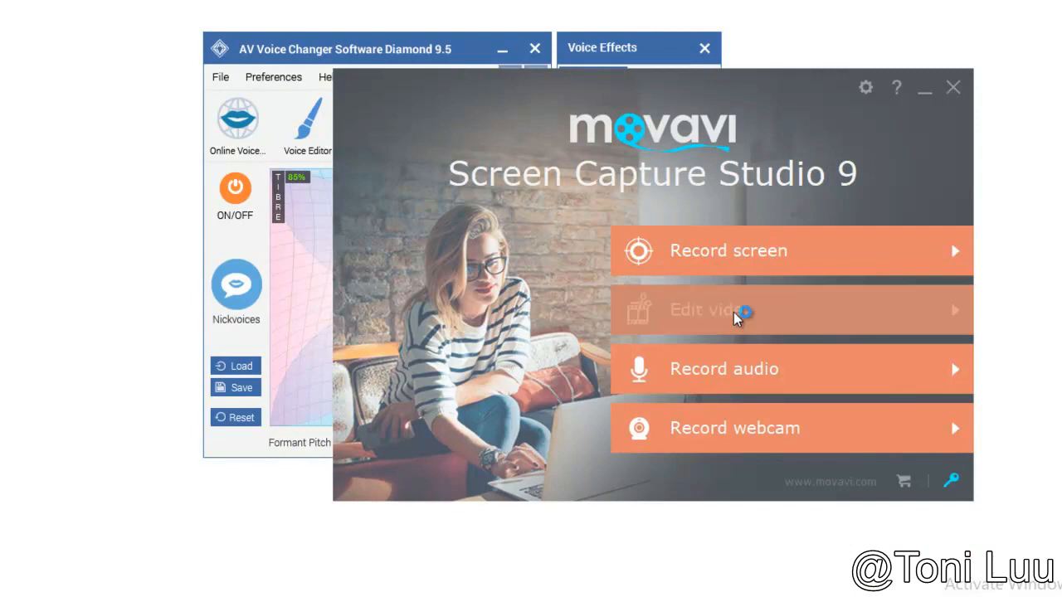
left_click(731, 310)
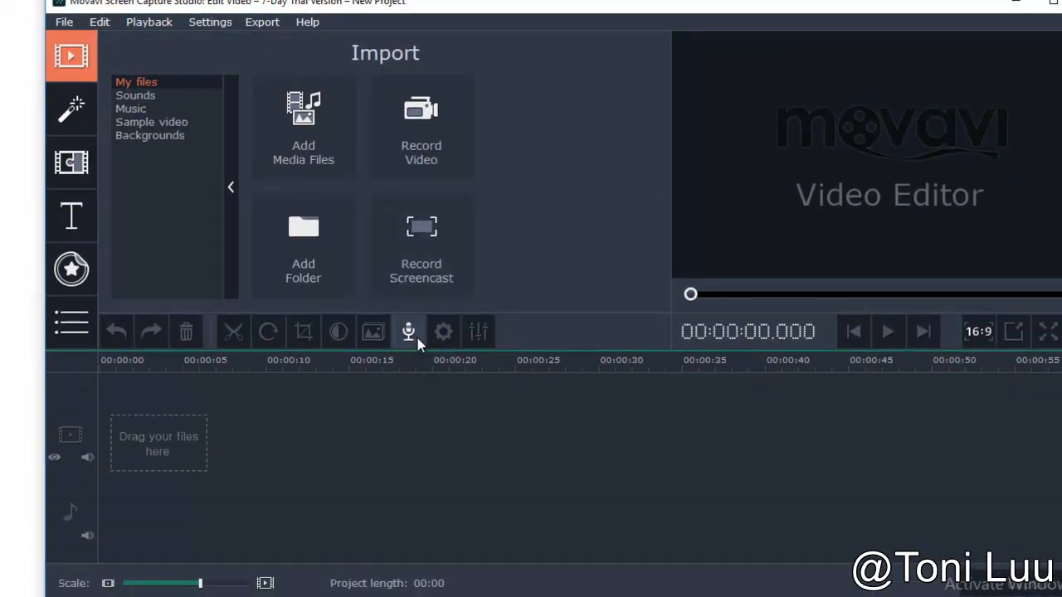
Open audio recording and choose Microphone (Avsoft Virtual Audio Device) as the device.
left_click(408, 331)
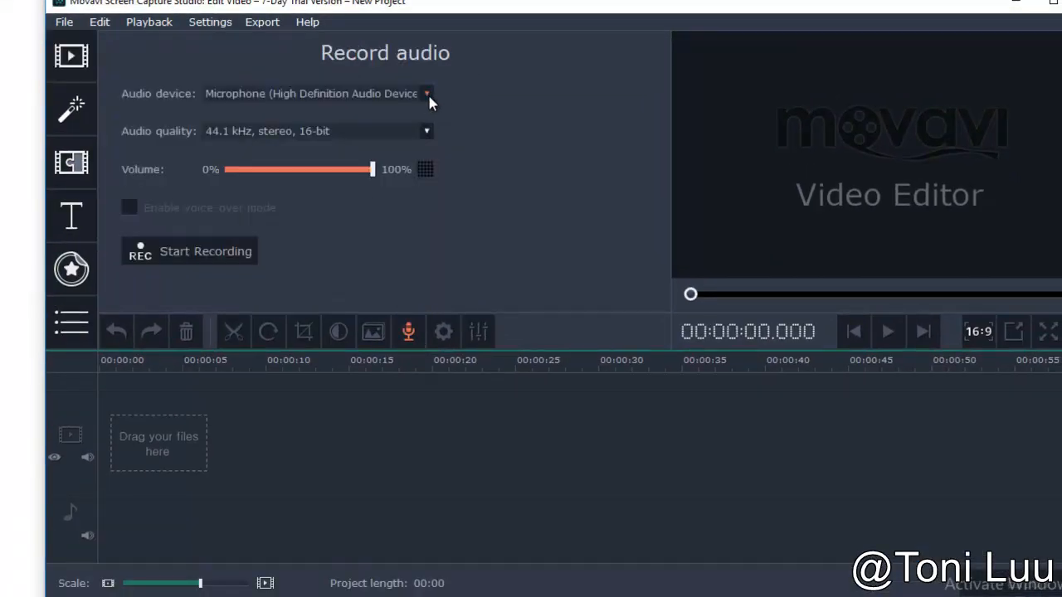
left_click(427, 93)
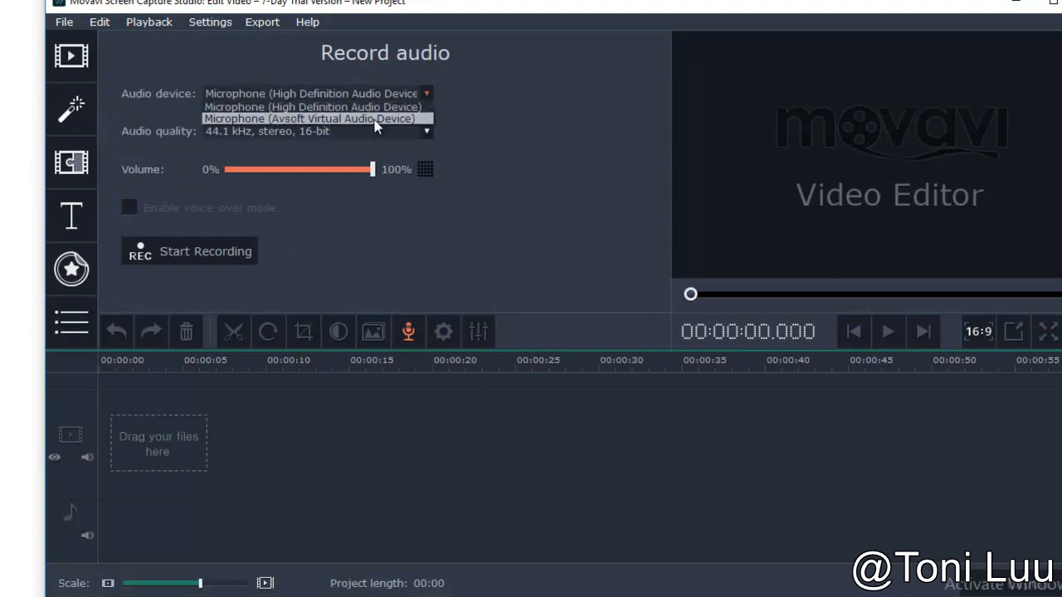
left_click(314, 118)
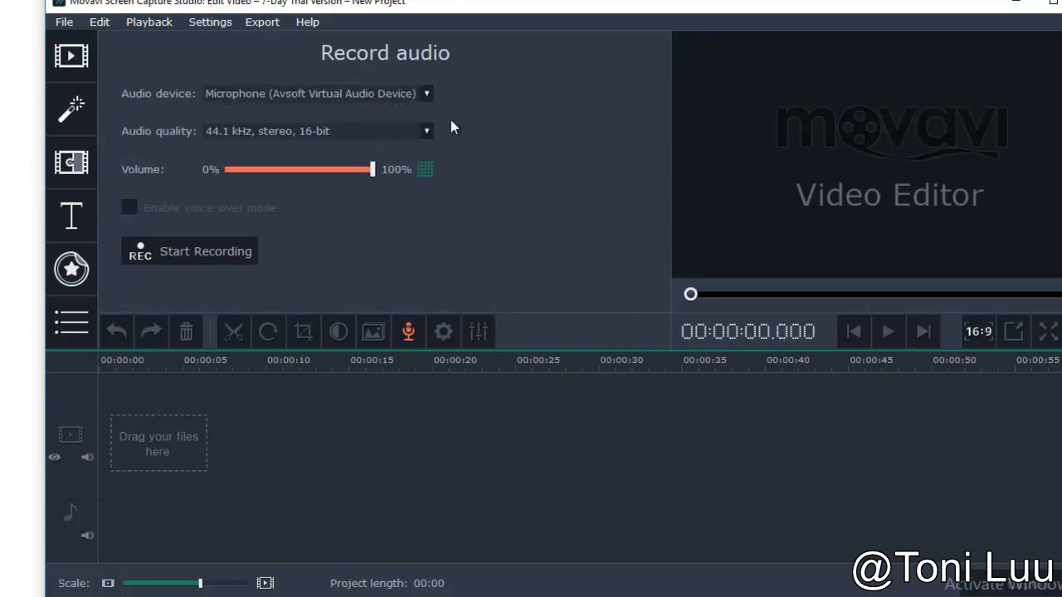
left_click_drag(371, 169, 317, 170)
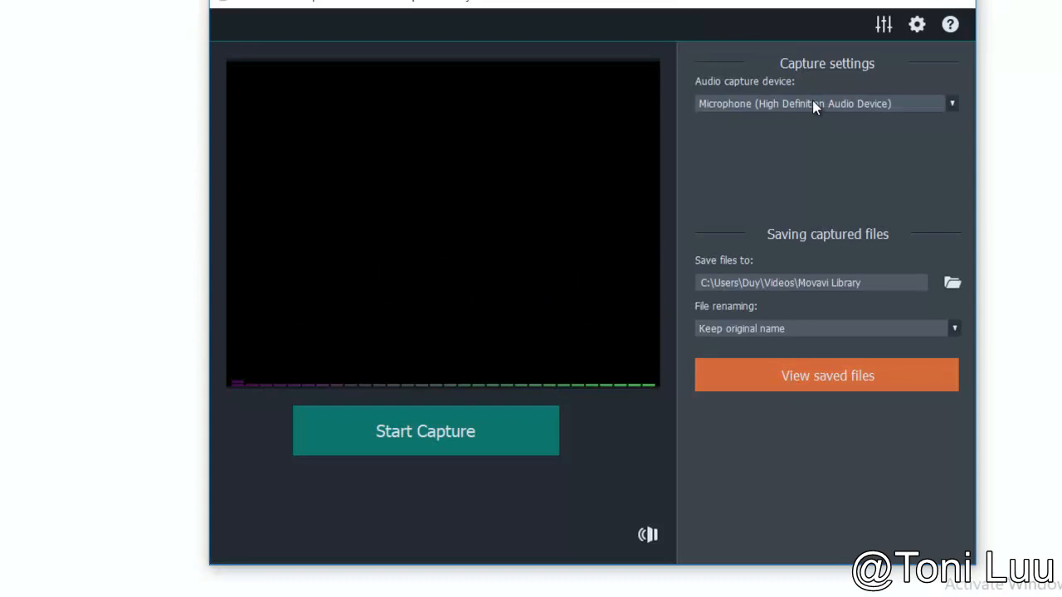
Switch the audio capture device to Microphone (Avsoft Virtual Audio Device).
left_click(952, 103)
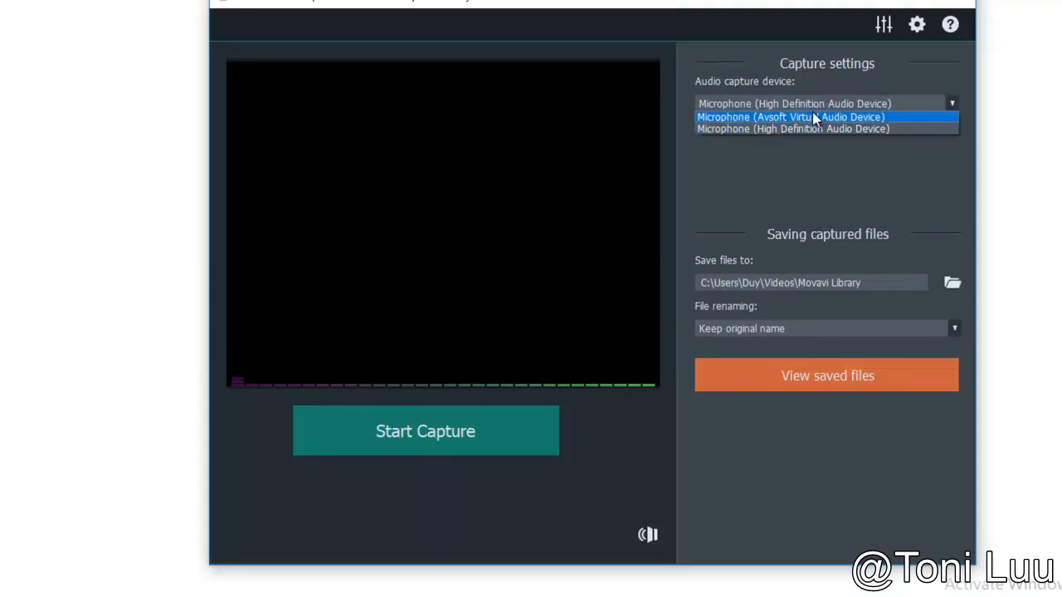
left_click(790, 116)
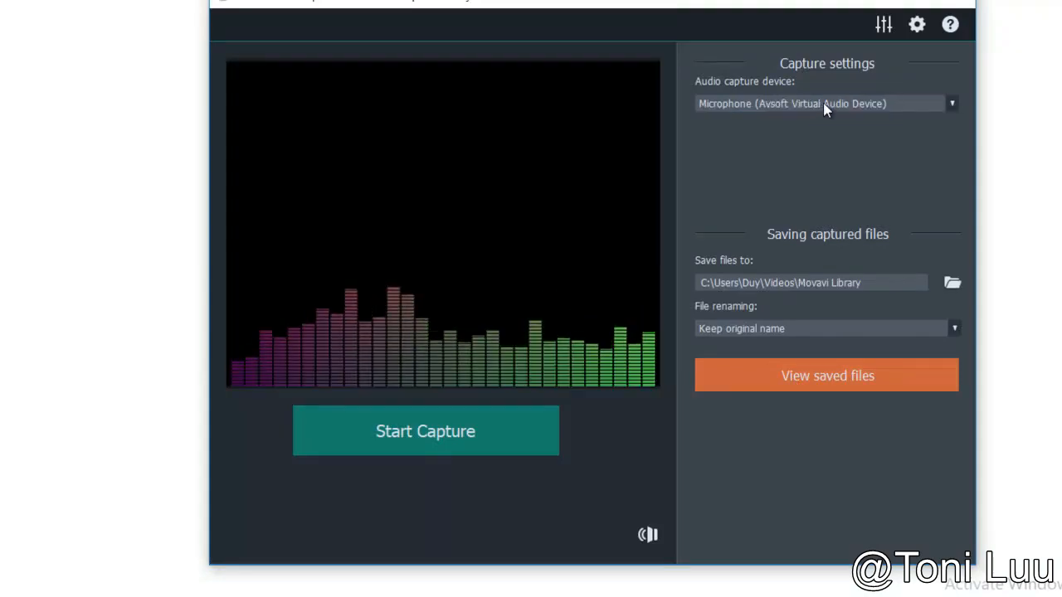